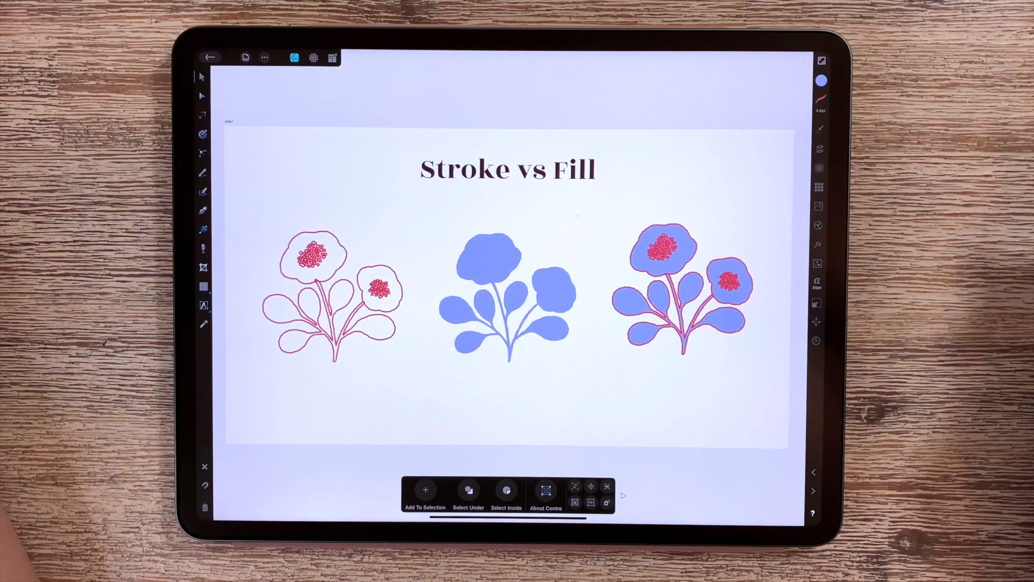
mouse_move(752, 250)
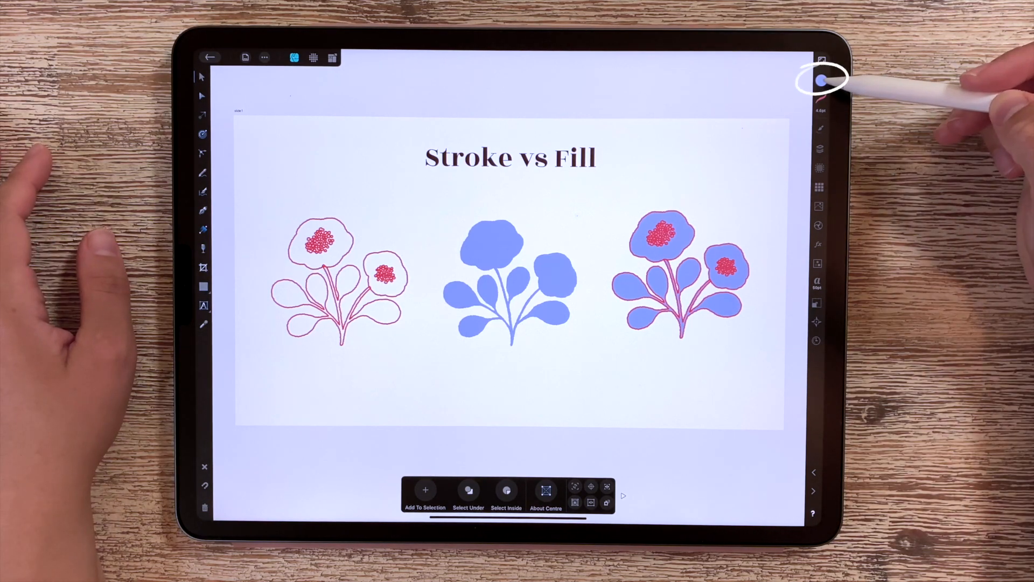
Show the outline-only flower's colour settings and switch to its stroke colour
click(821, 80)
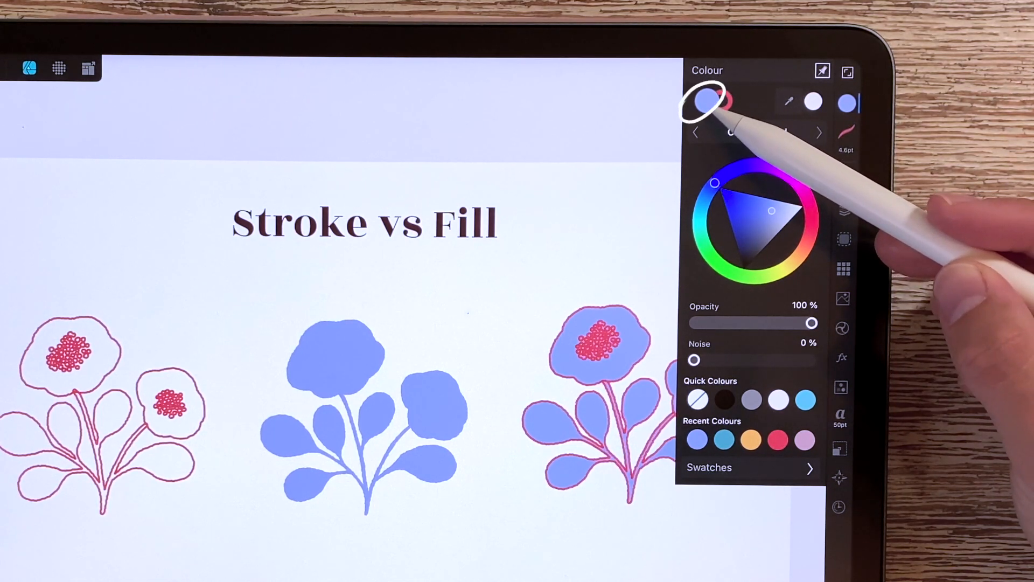
click(709, 103)
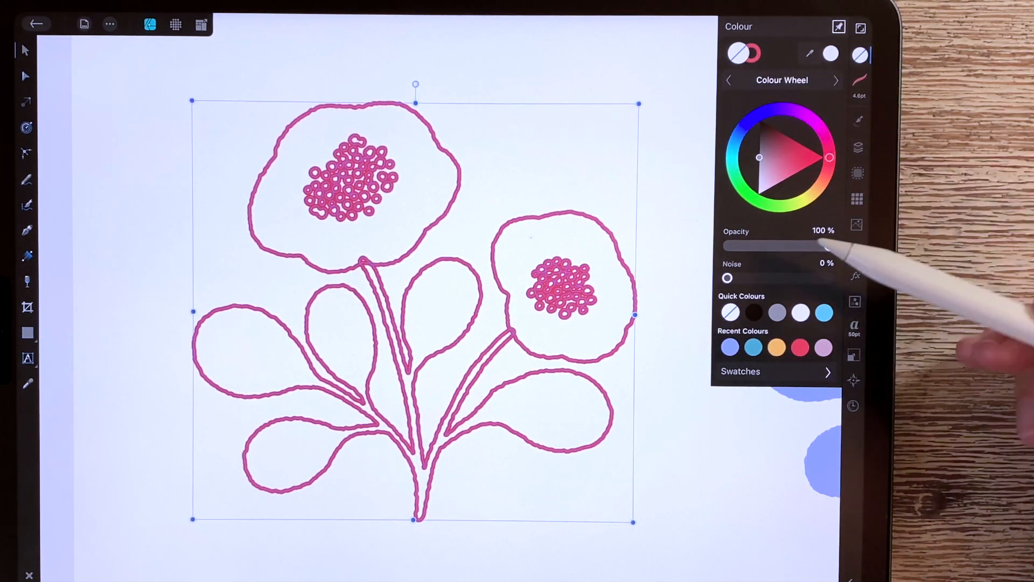
Turn the flower's outline lavender on the Colour Wheel, then restore the red Recent Colours swatch
drag(828, 246, 829, 245)
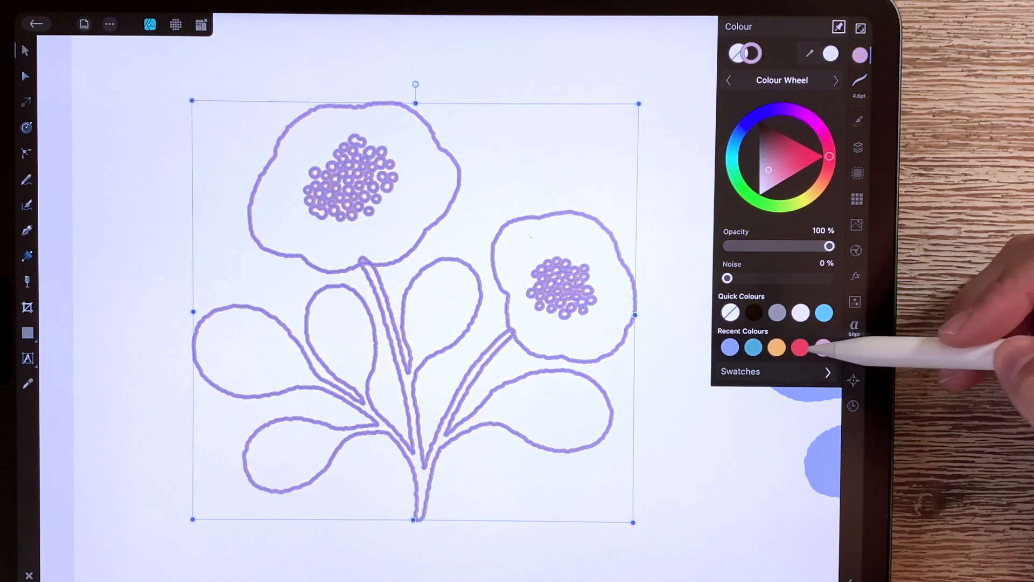
click(798, 347)
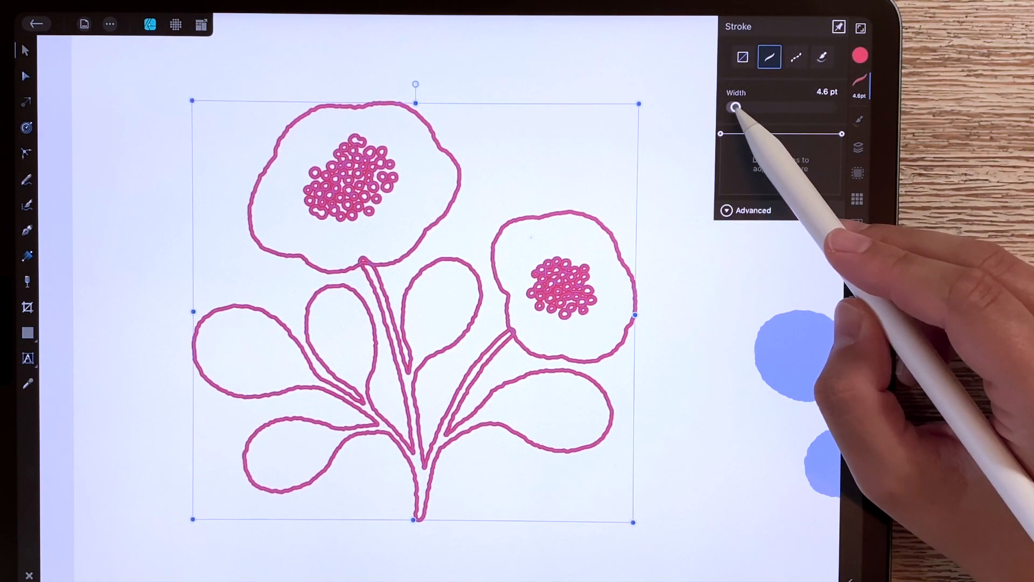
Try outline widths of 16.8 pt and 2.7 pt, settling on about 4.3 pt
drag(732, 106, 744, 107)
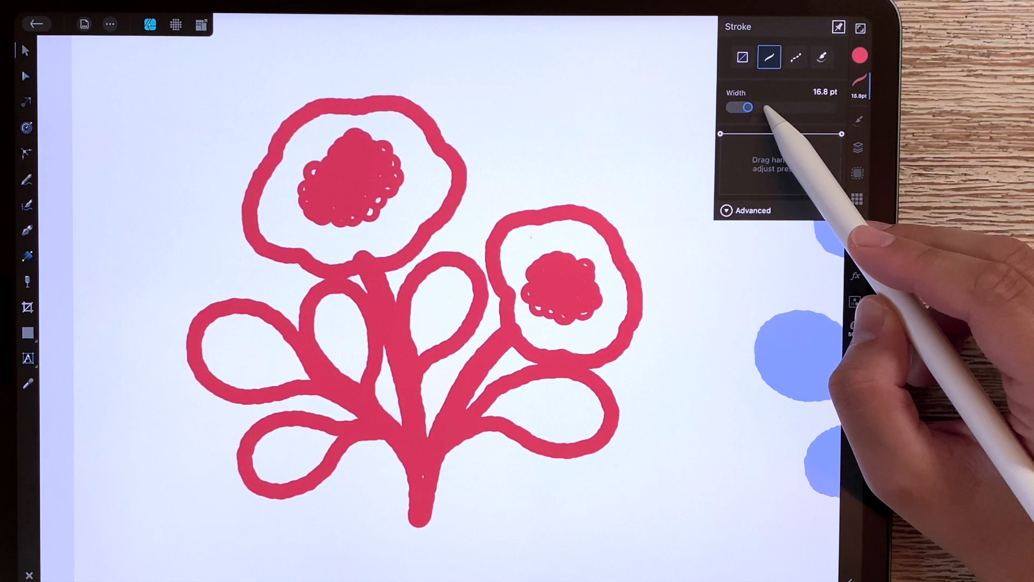
drag(748, 107, 734, 106)
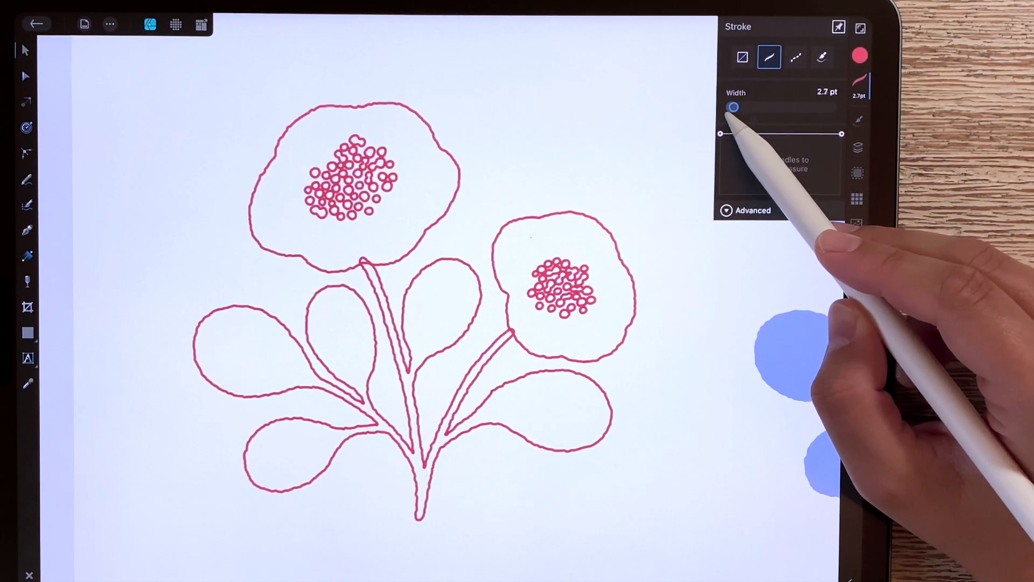
drag(734, 107, 752, 108)
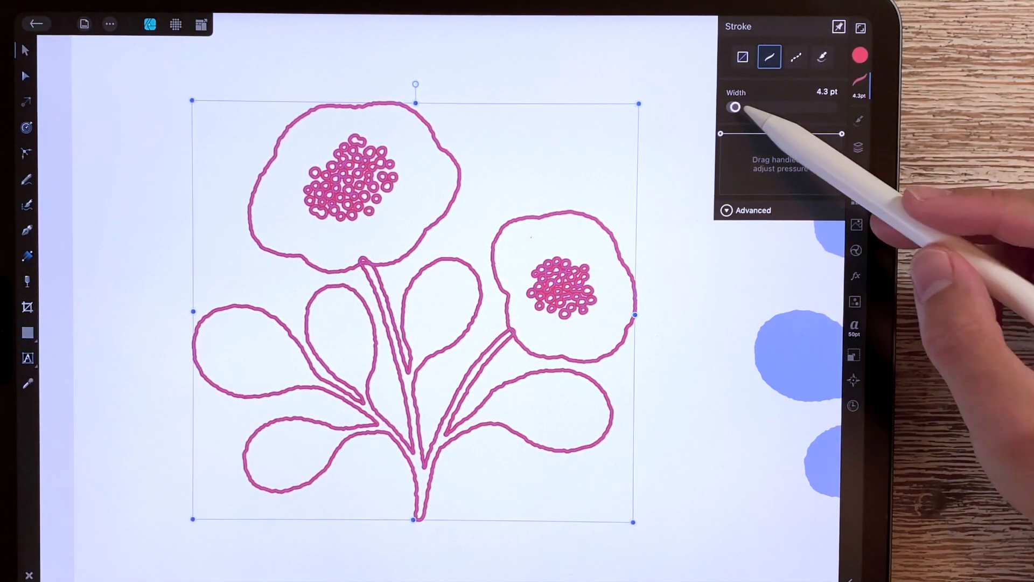
drag(736, 107, 733, 107)
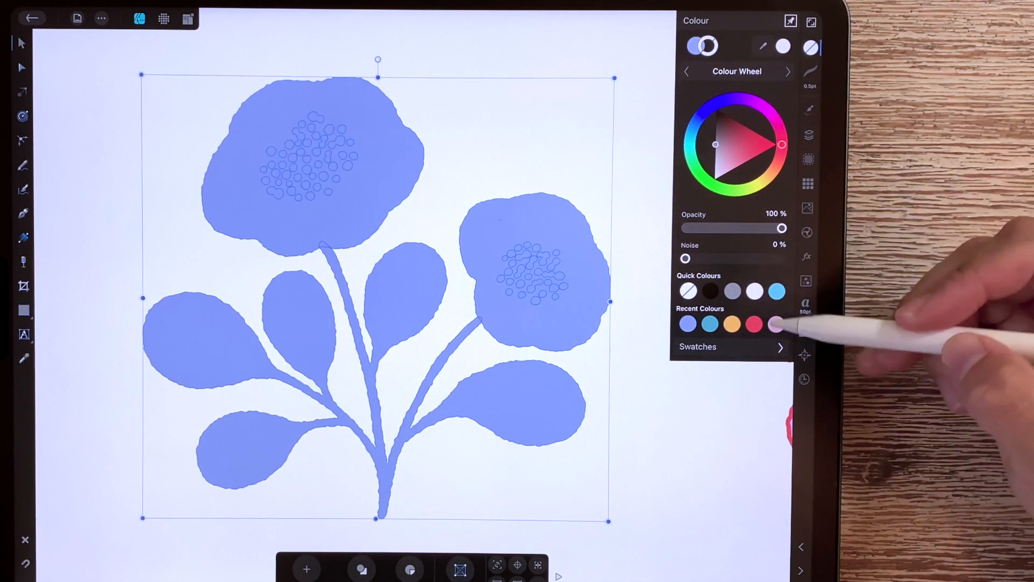
Select the blue fill-only flower to view its fill colour and Recent Colours
click(775, 324)
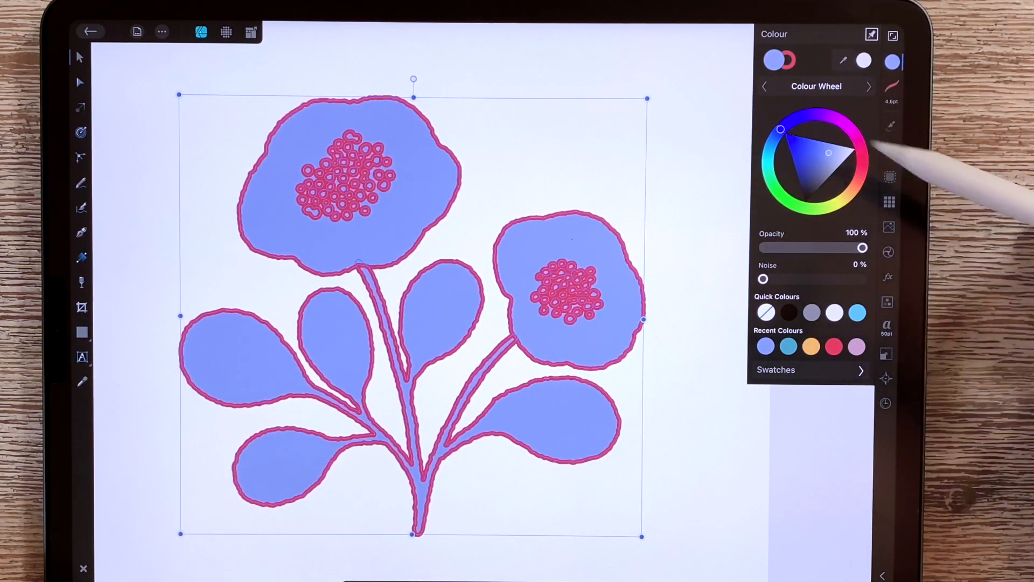
Select the combined blue-fill flower to review its fill and outline colours
click(851, 191)
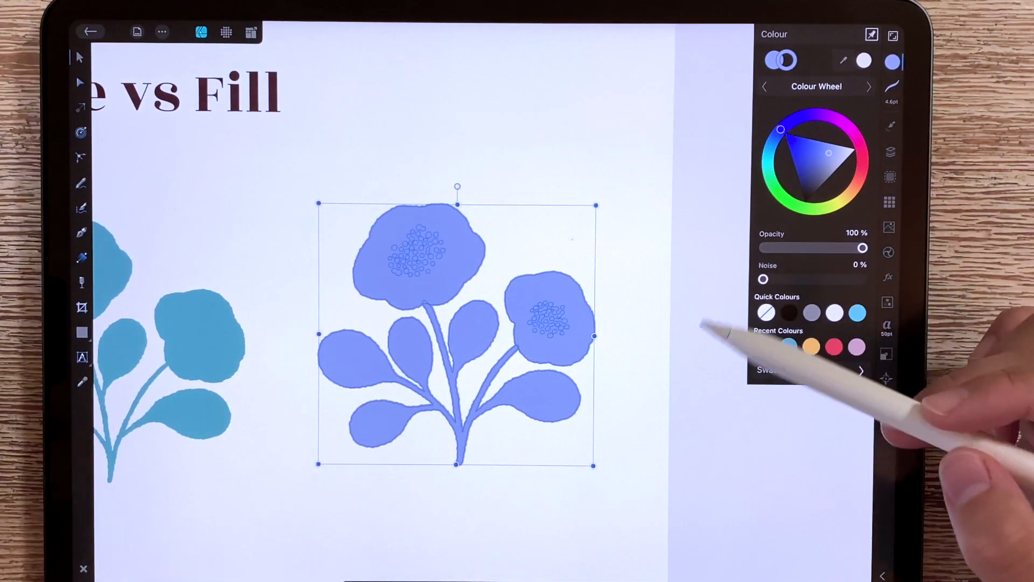
Drag the flower's corner handle outward until it measures about 1028 × 1006 px
drag(593, 336, 594, 497)
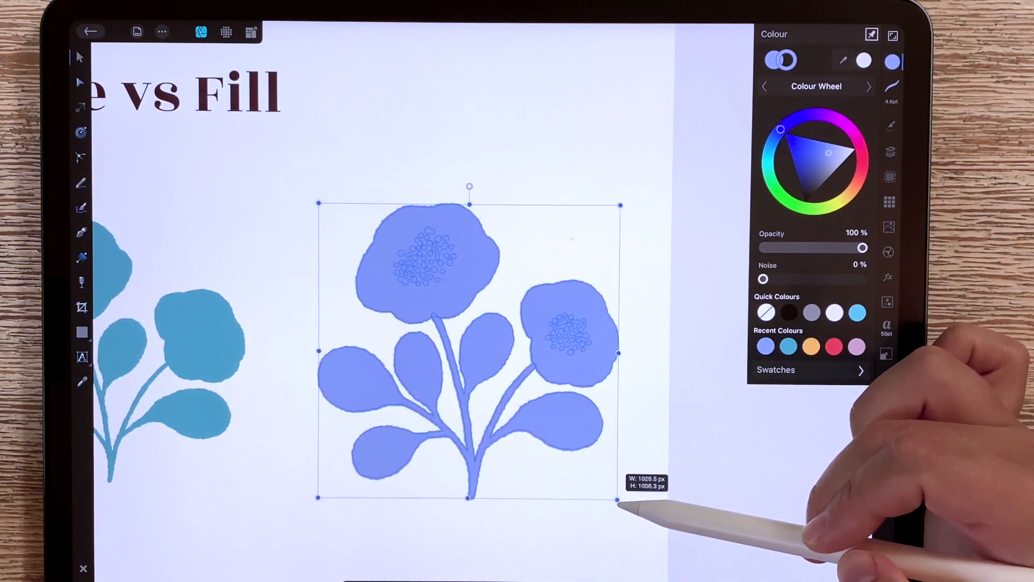
drag(619, 496, 593, 421)
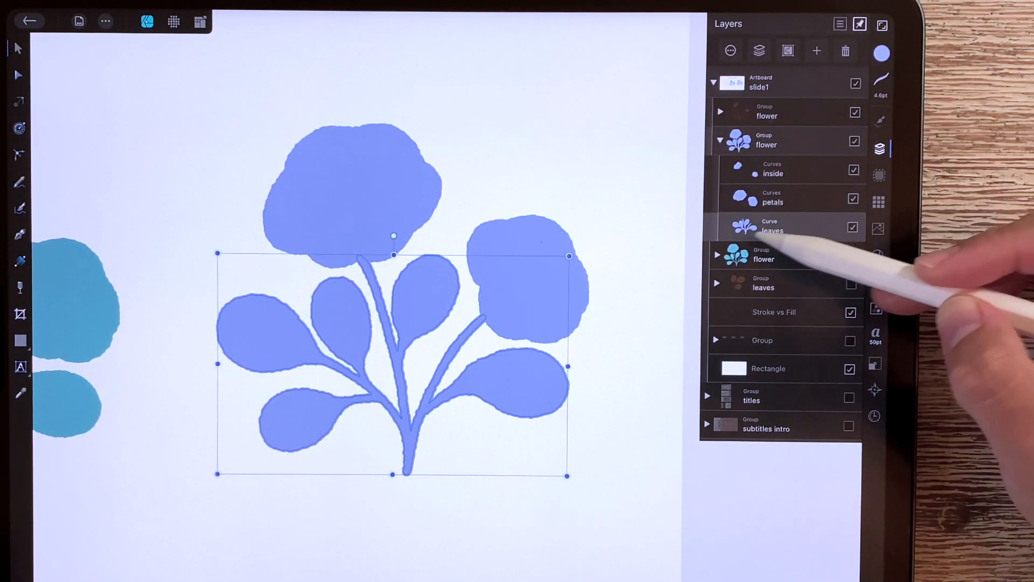
Give the leaves curve an outline of about 5 pt, then select the petals layer
click(772, 226)
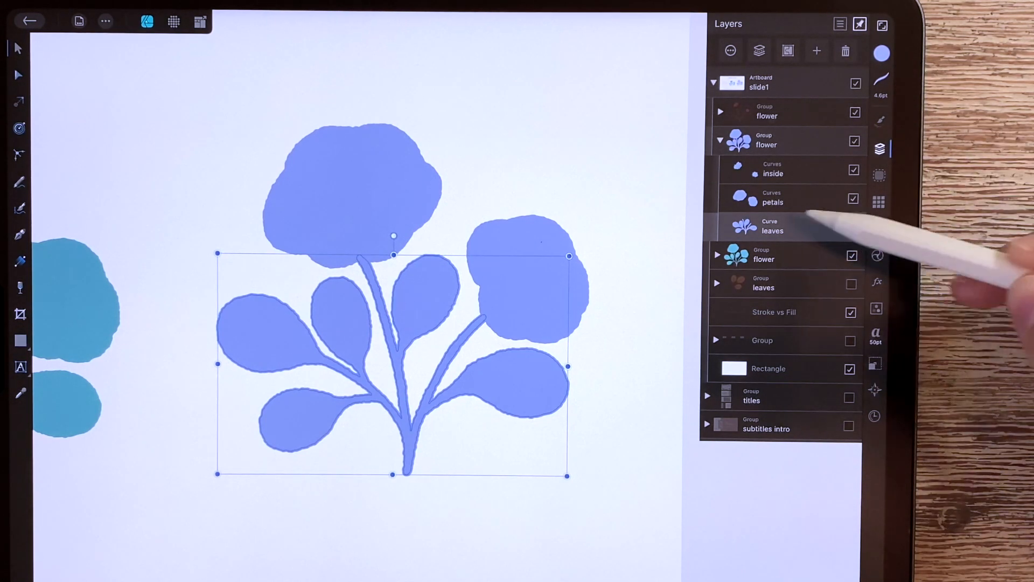
click(773, 226)
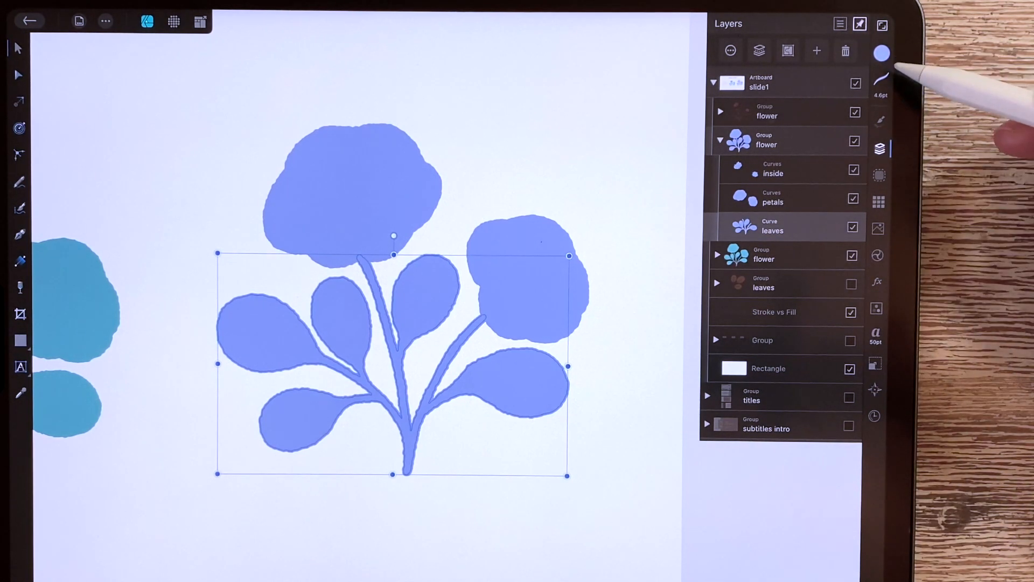
click(882, 52)
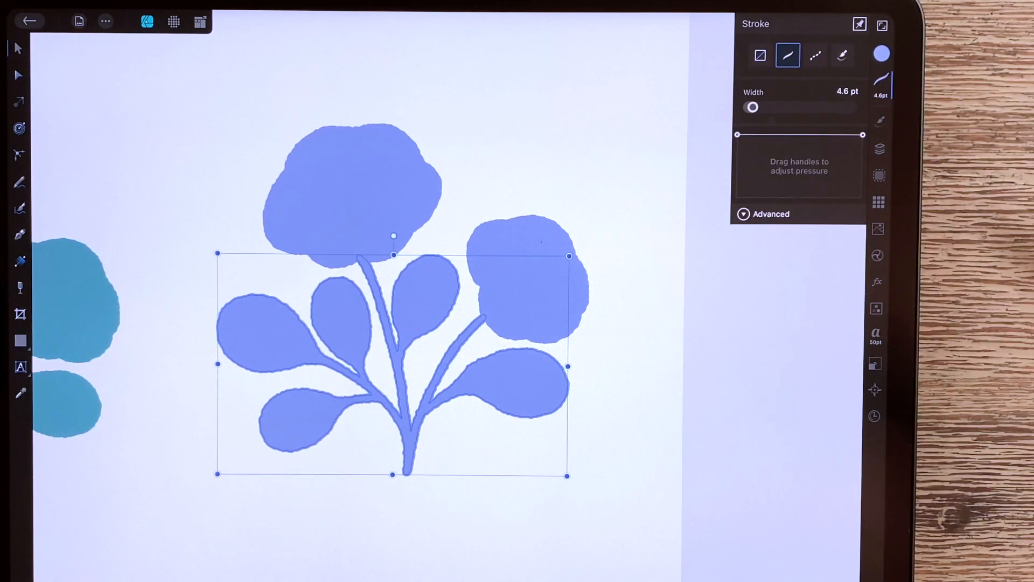
drag(751, 107, 764, 107)
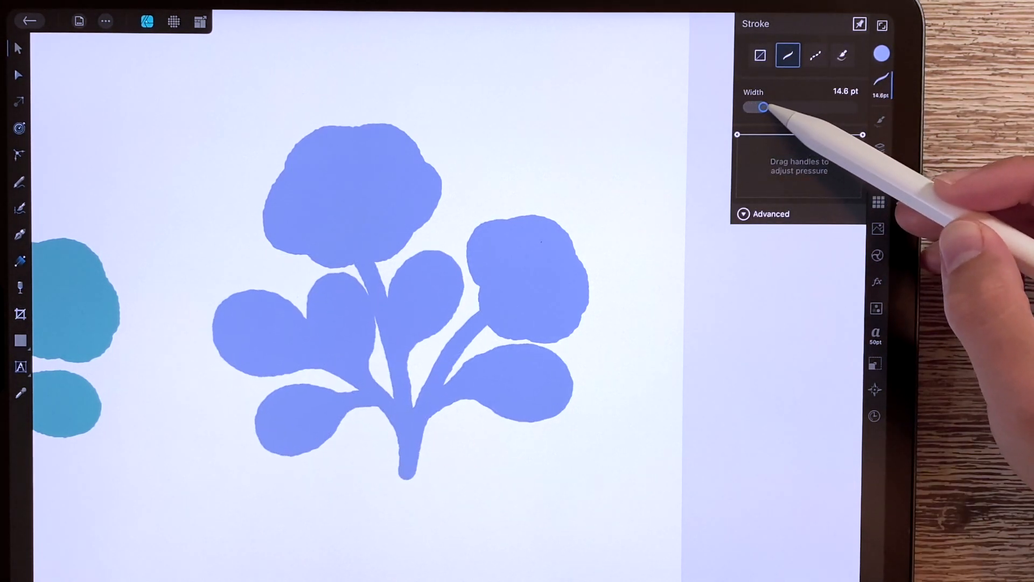
drag(764, 107, 758, 107)
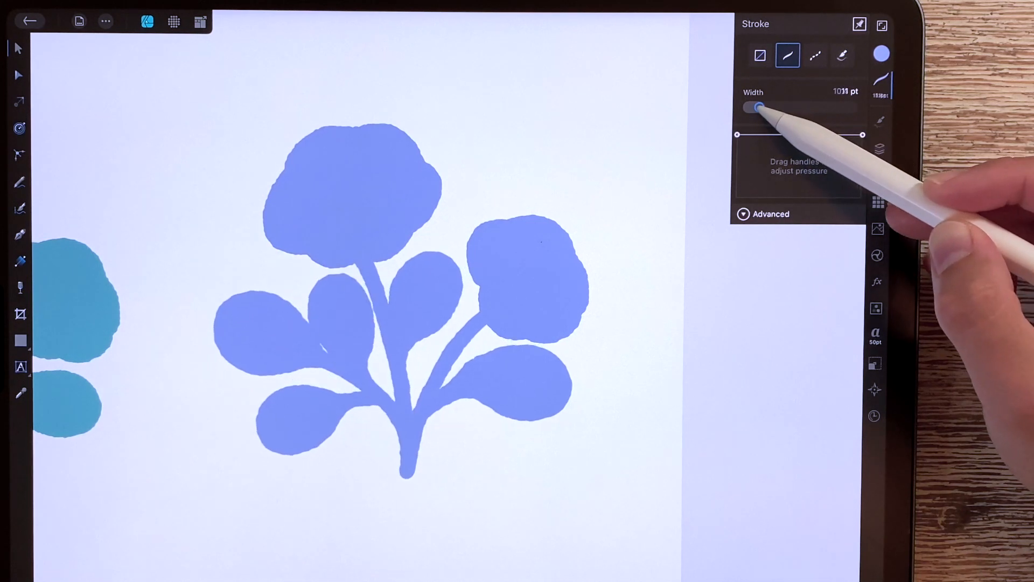
drag(757, 107, 749, 108)
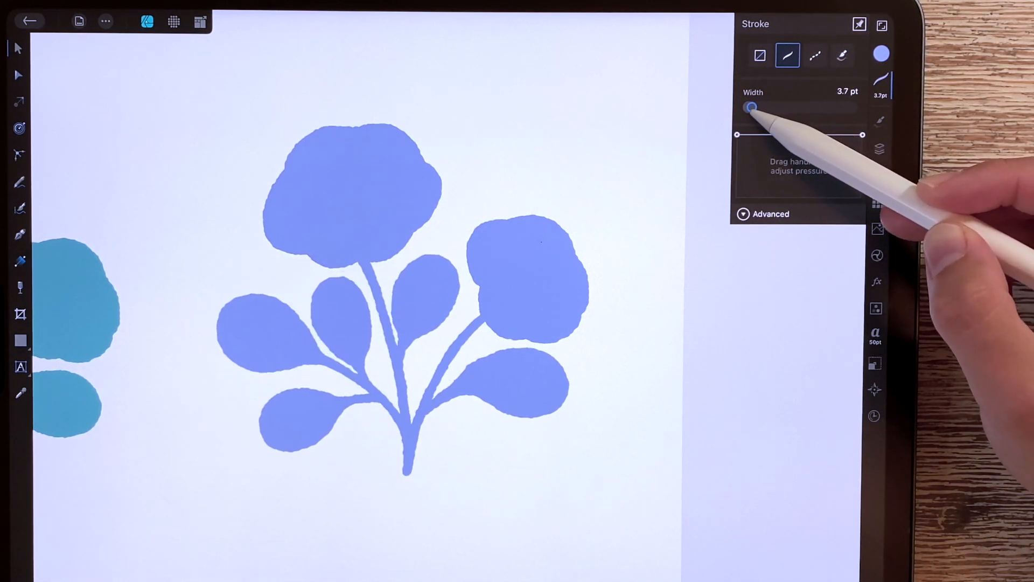
drag(751, 106, 737, 106)
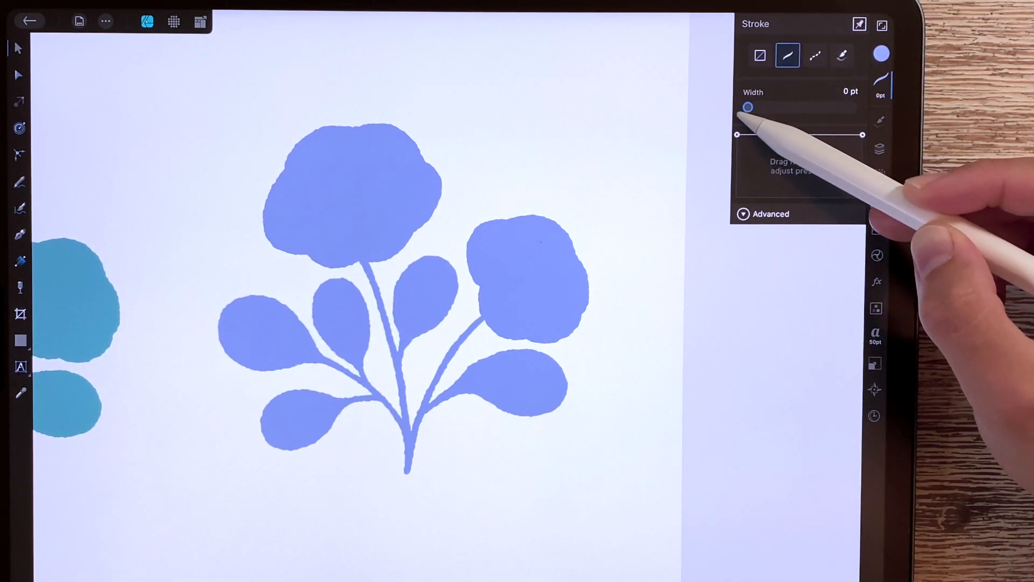
drag(747, 106, 752, 107)
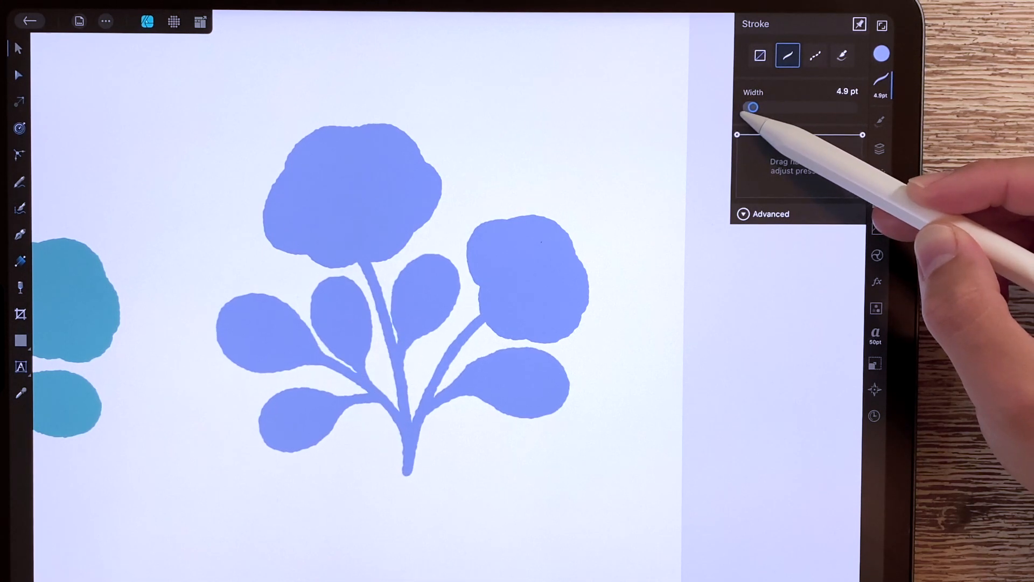
click(879, 150)
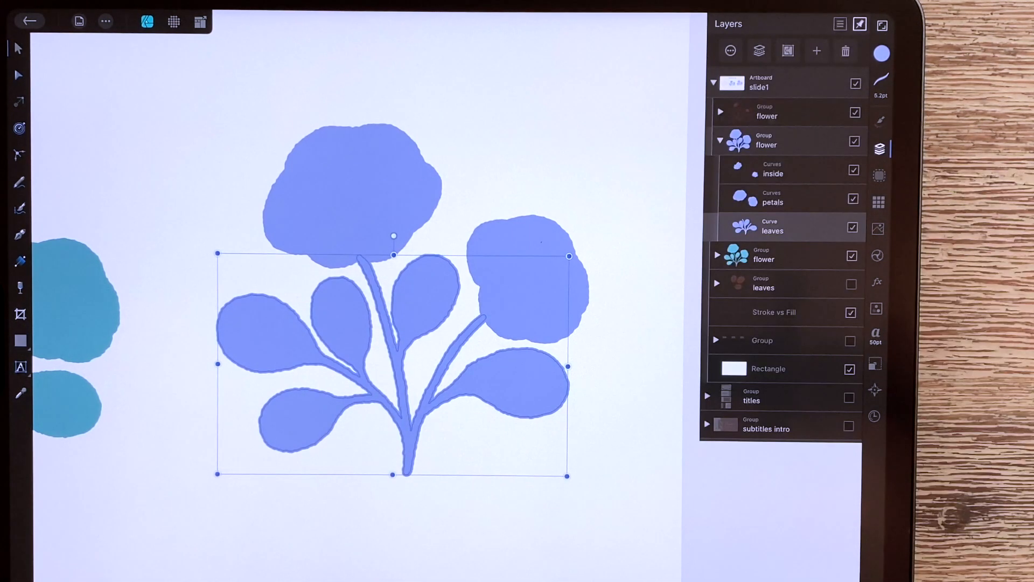
click(773, 201)
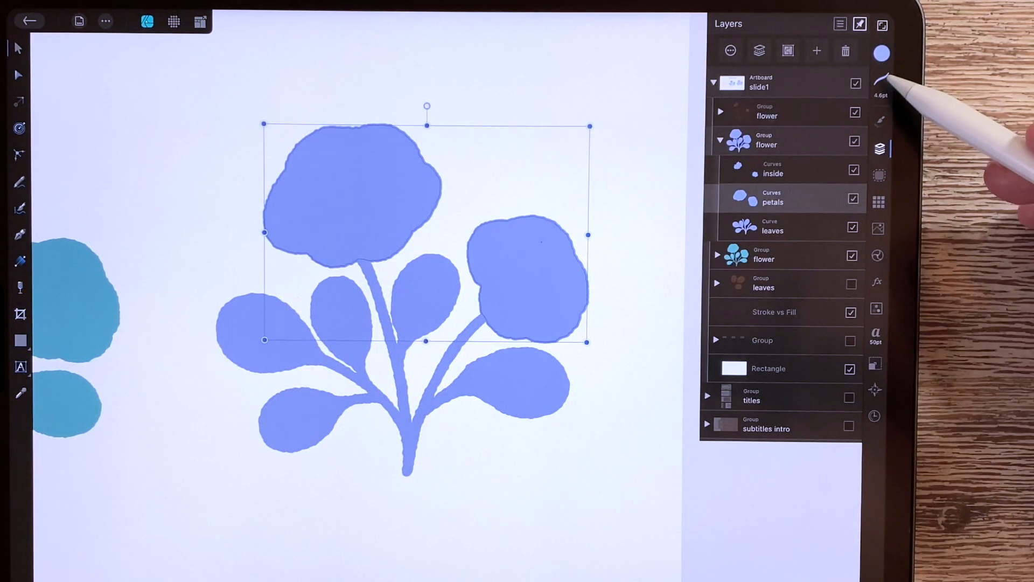
Widen the petals' outline in stages up to about 41.5 pt
click(882, 53)
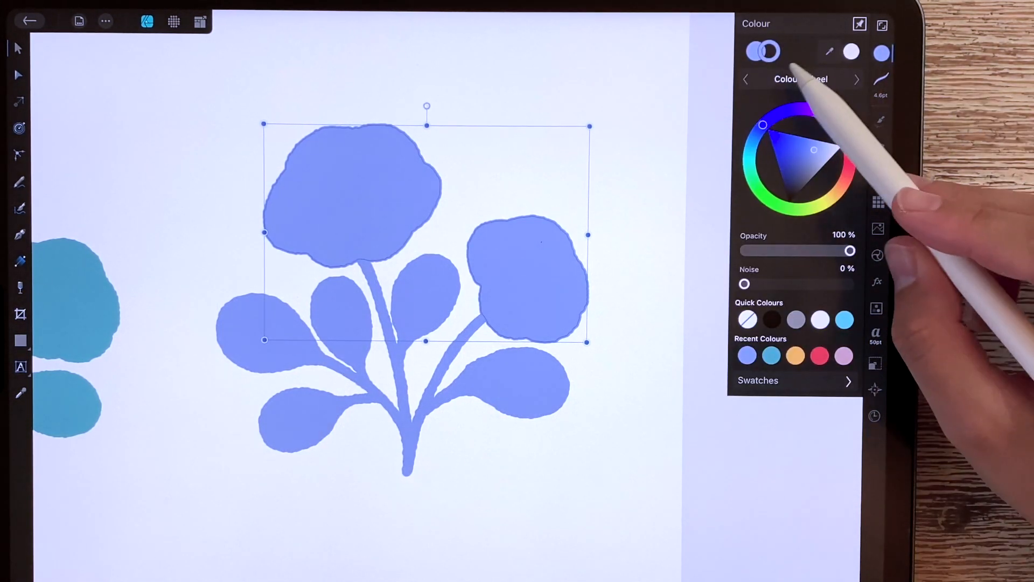
click(788, 55)
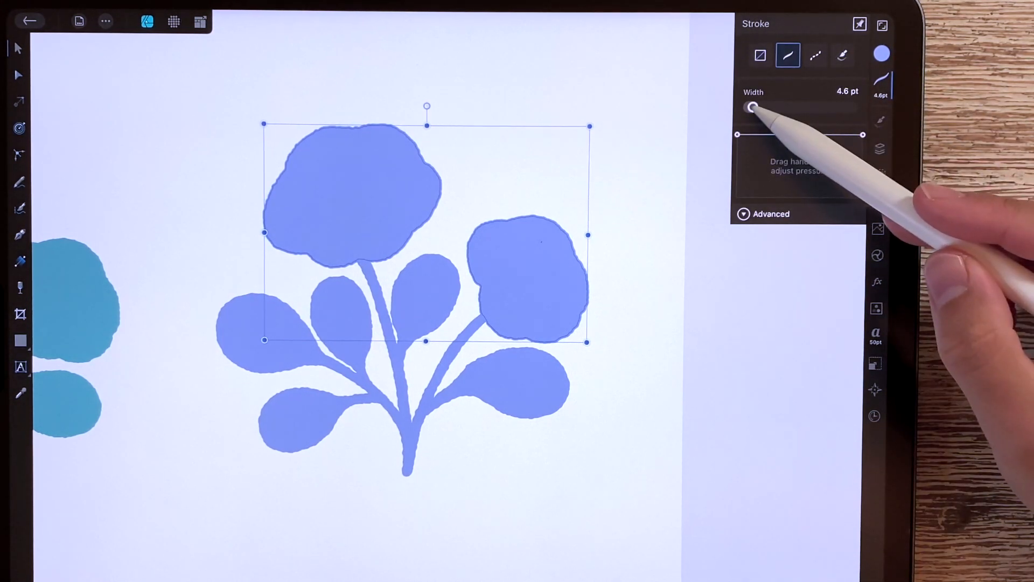
drag(750, 108, 773, 108)
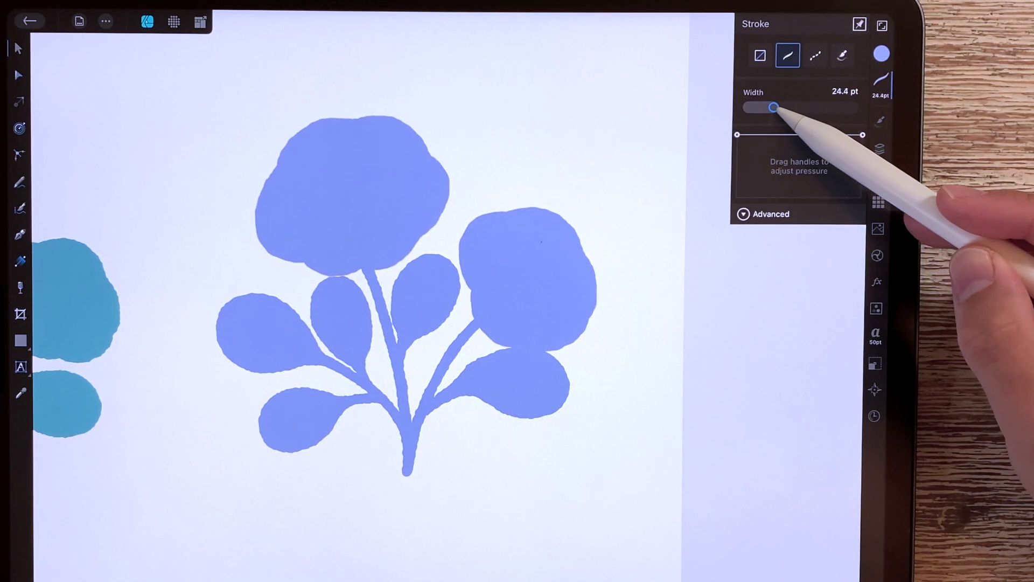
drag(764, 107, 775, 108)
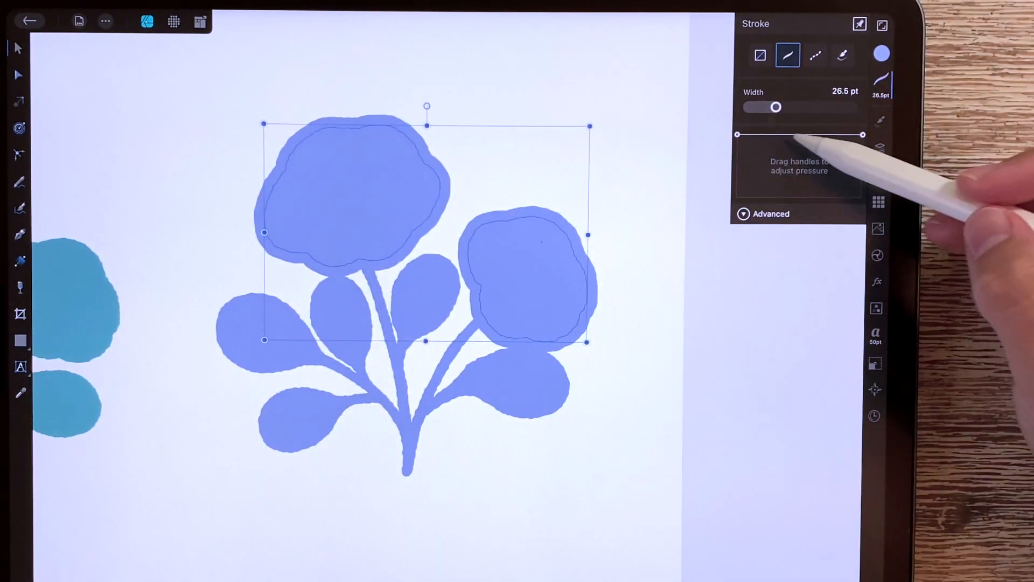
drag(764, 107, 782, 107)
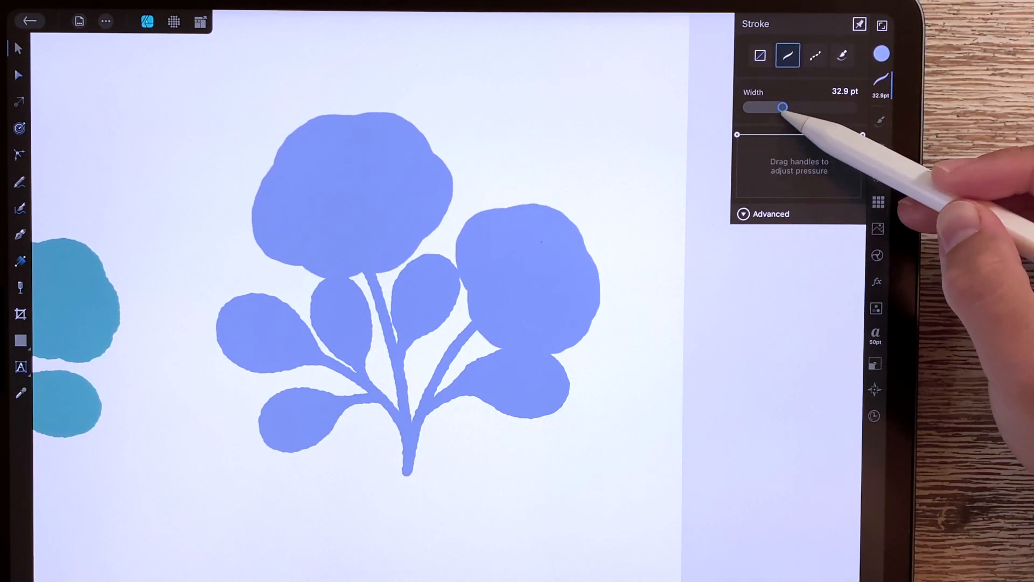
drag(782, 106, 792, 107)
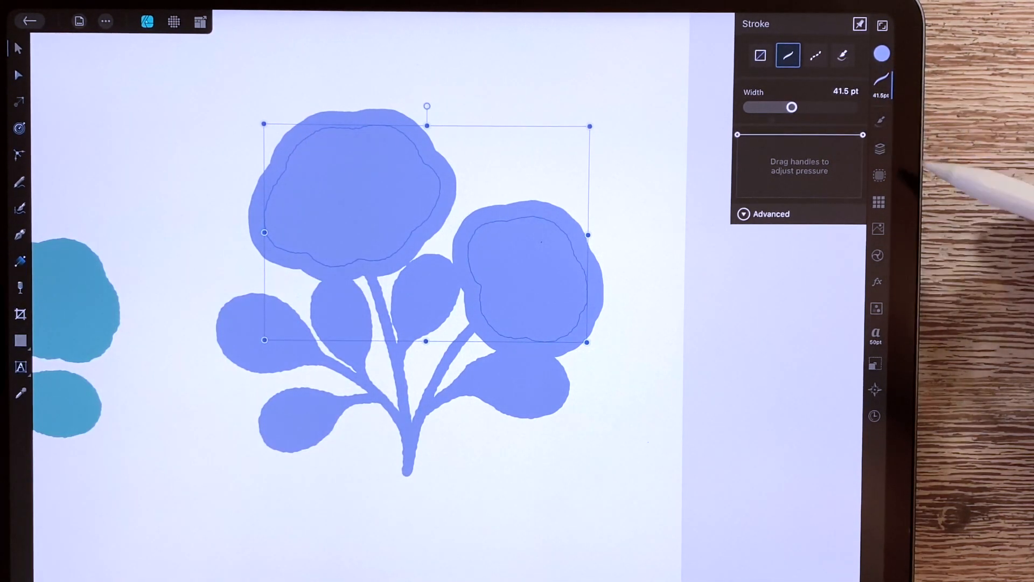
click(882, 54)
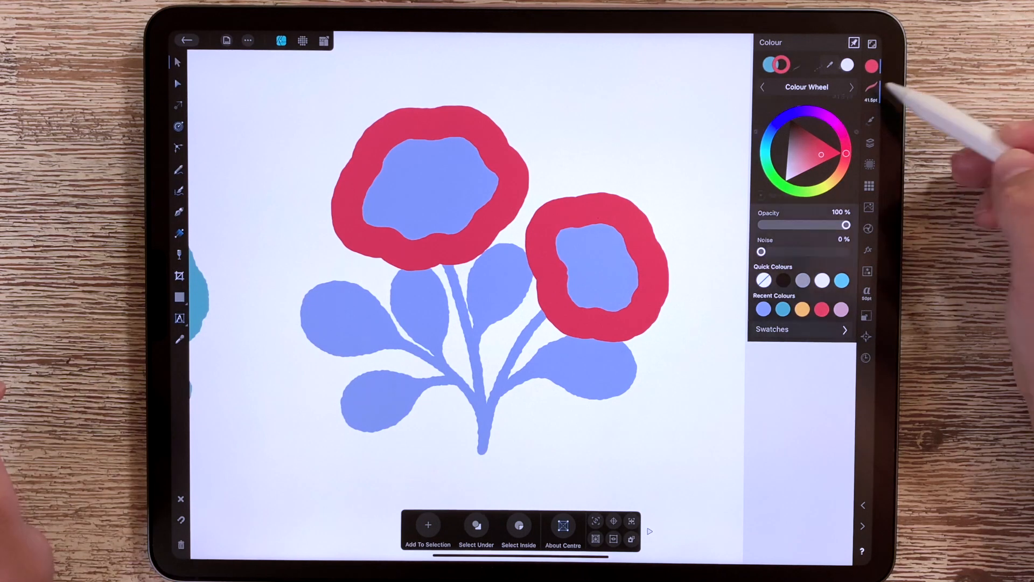
Return to the red petal outline's width settings, still at about 41.5 pt
click(796, 68)
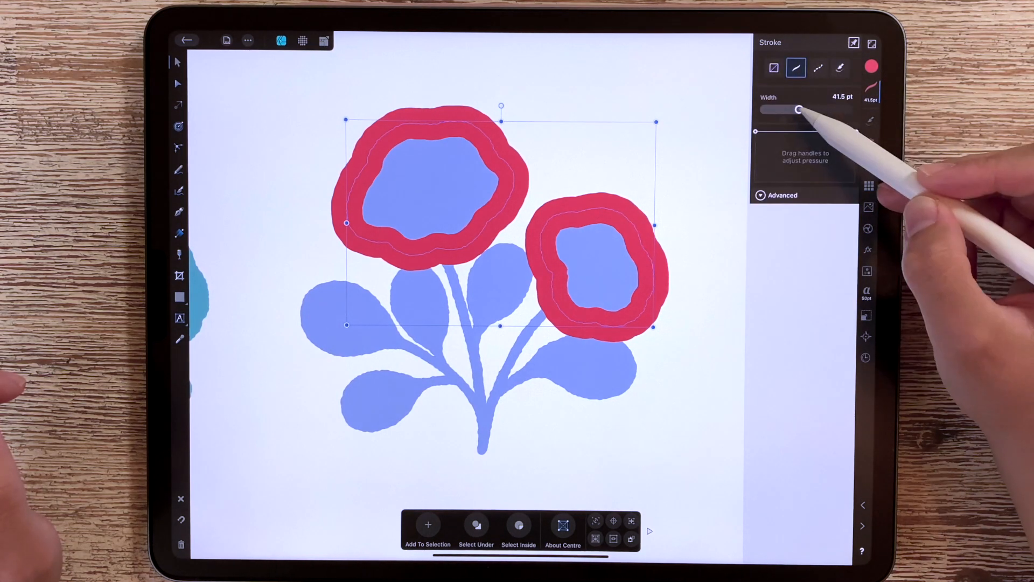
Reduce the red petal outline width from 41.5 pt to about 15.9 pt
drag(798, 110, 773, 109)
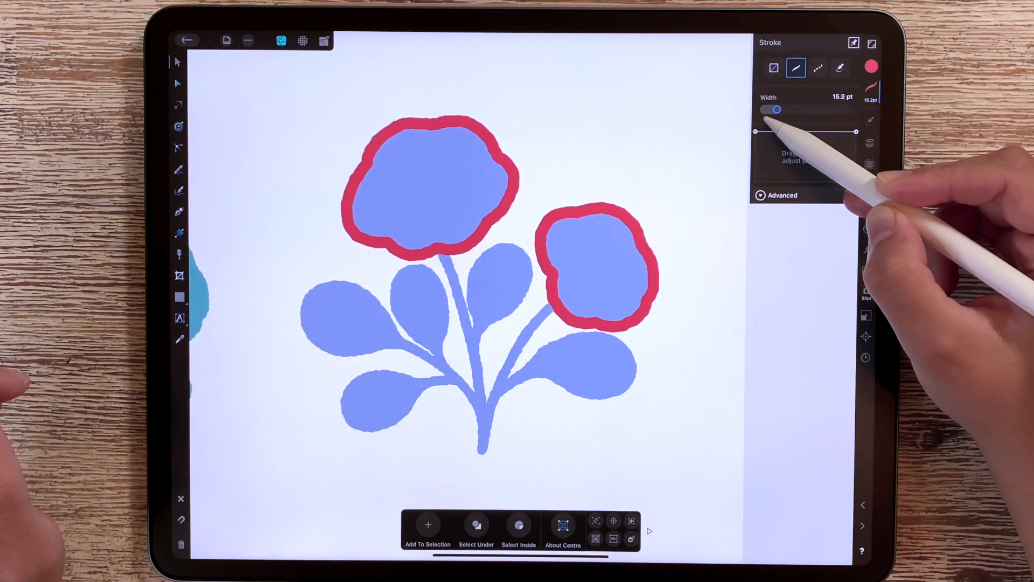
drag(778, 109, 768, 109)
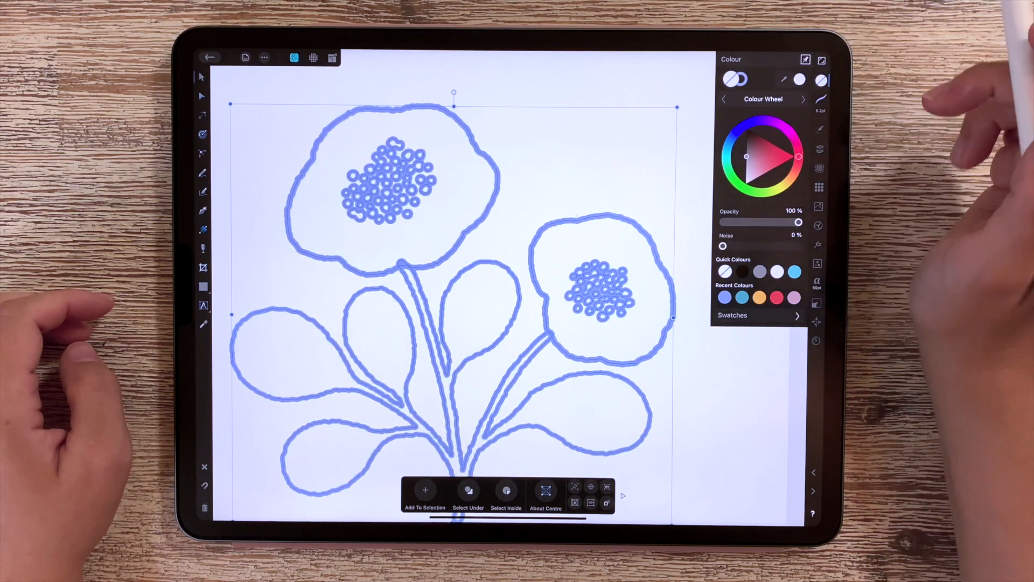
Apply the blue recent colour as the Fill of the outlined flower
click(761, 271)
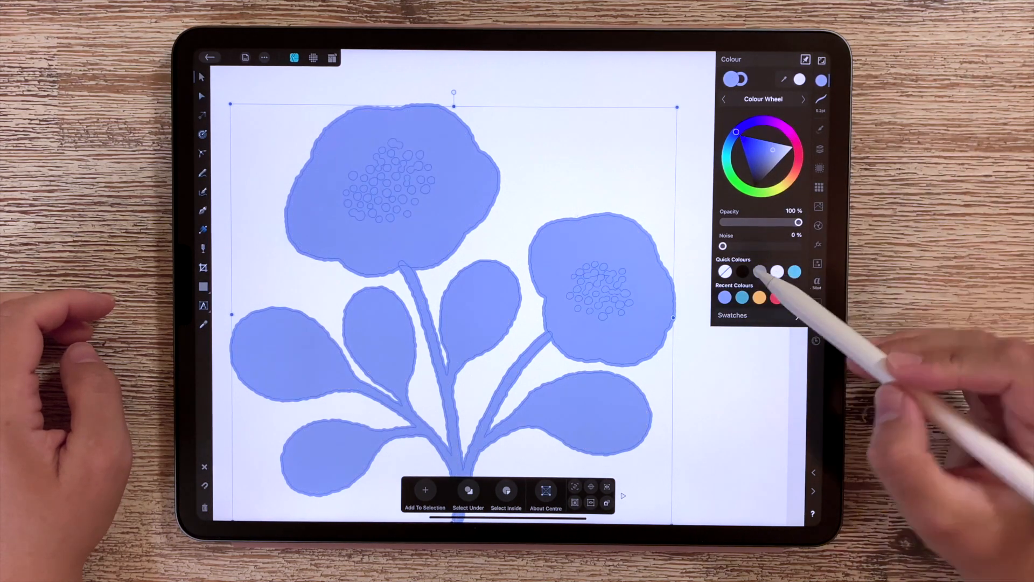